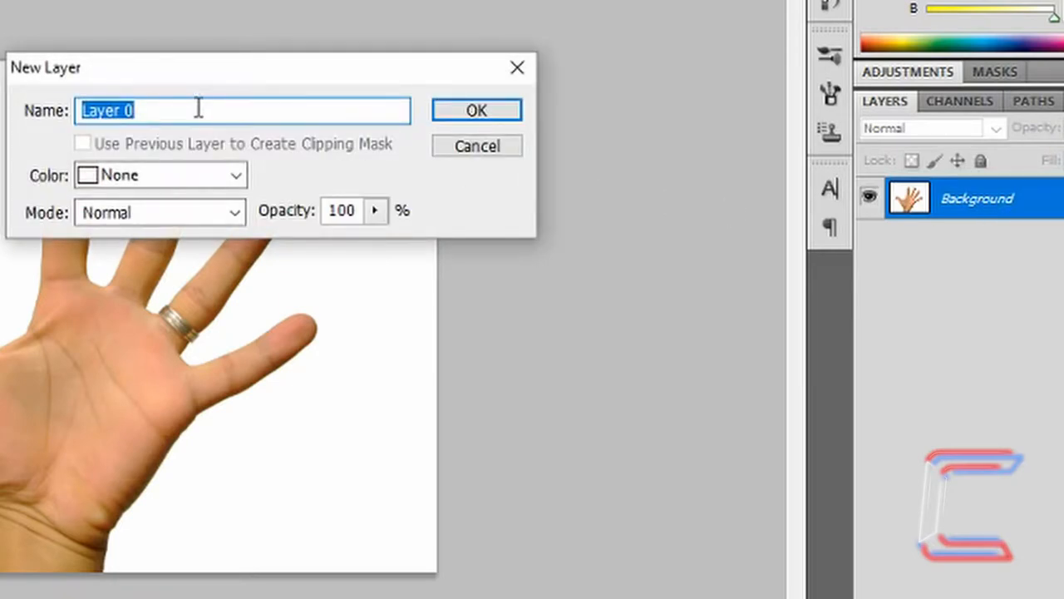
Rename the photo layer 'Normal Hand' and Magic Wand-select the white background around the hand
text(Normal Hand)
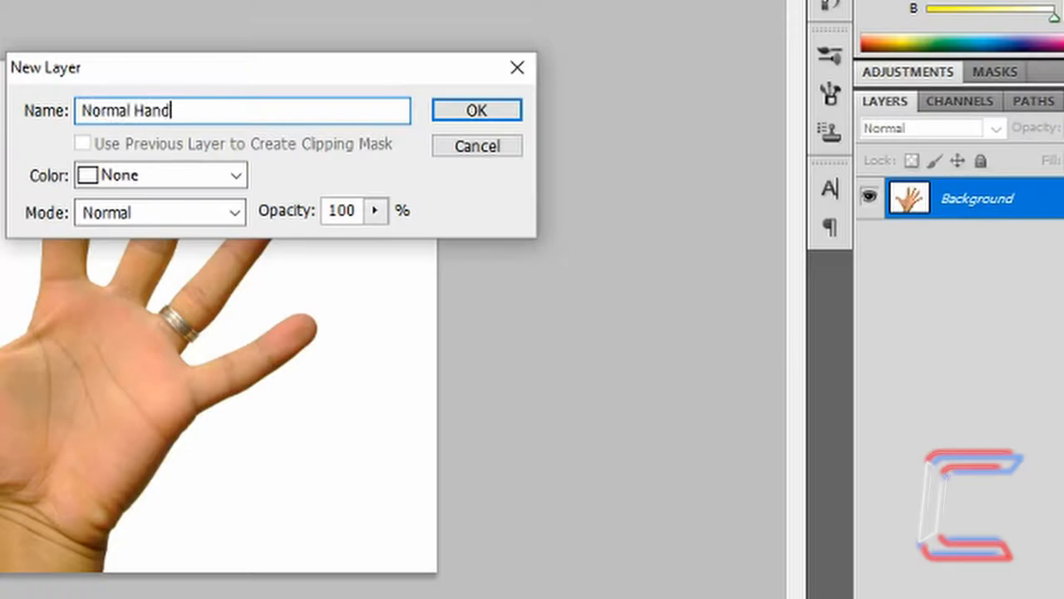
click(477, 110)
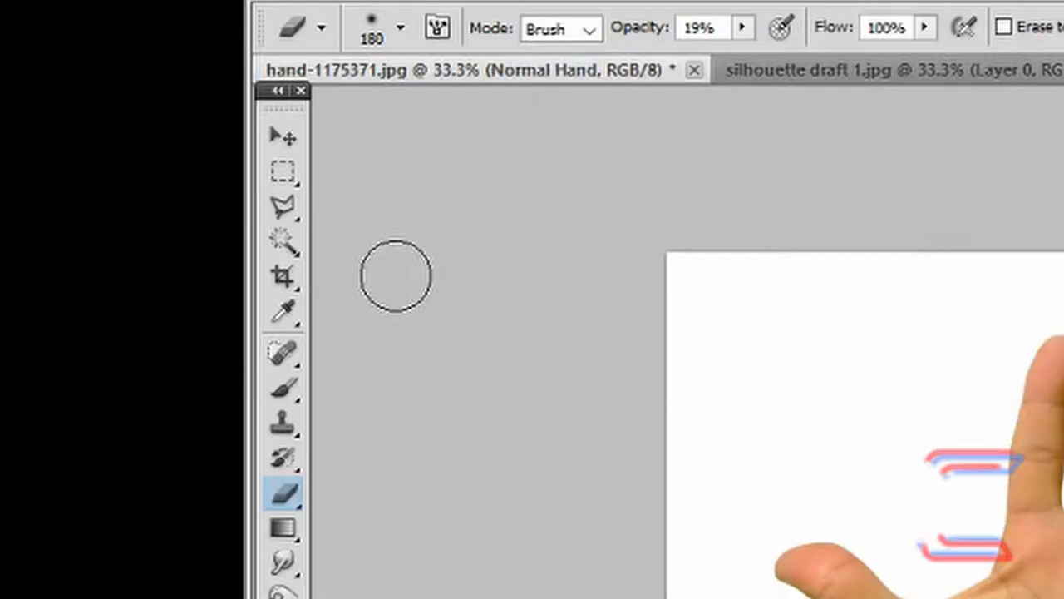
click(283, 243)
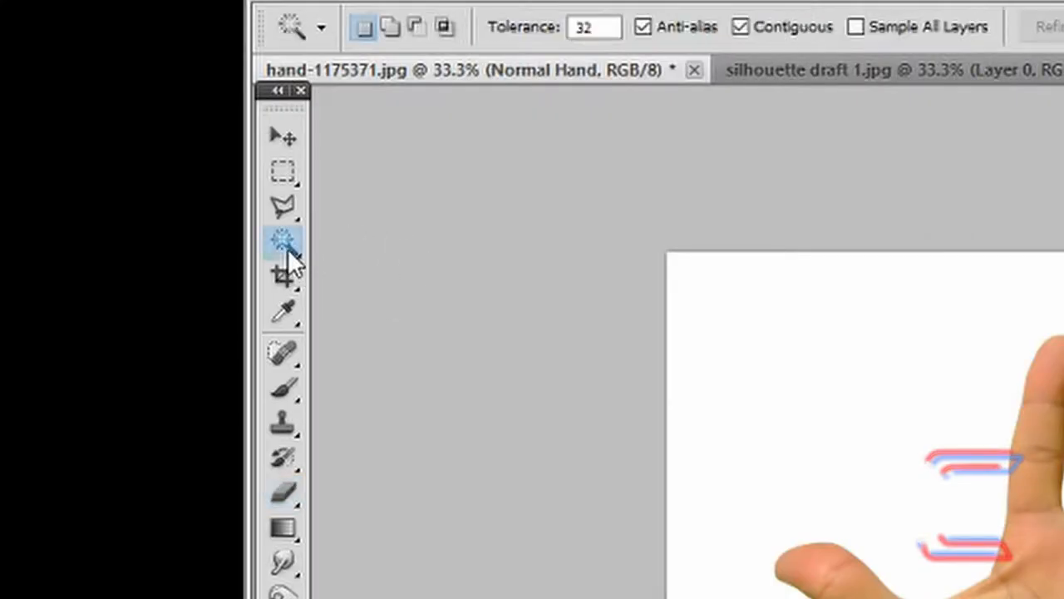
right_click(284, 241)
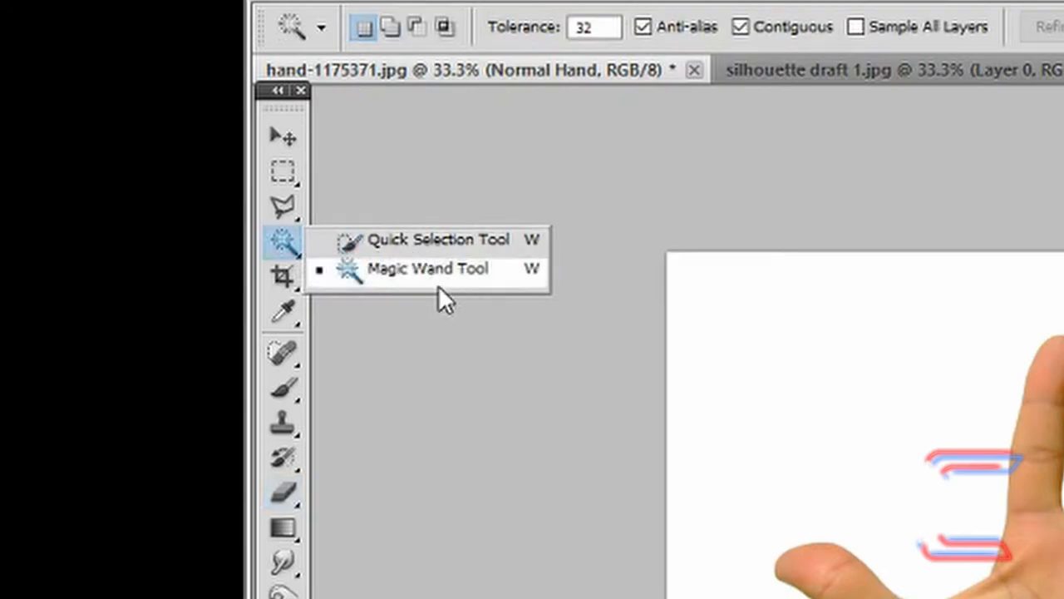
click(428, 268)
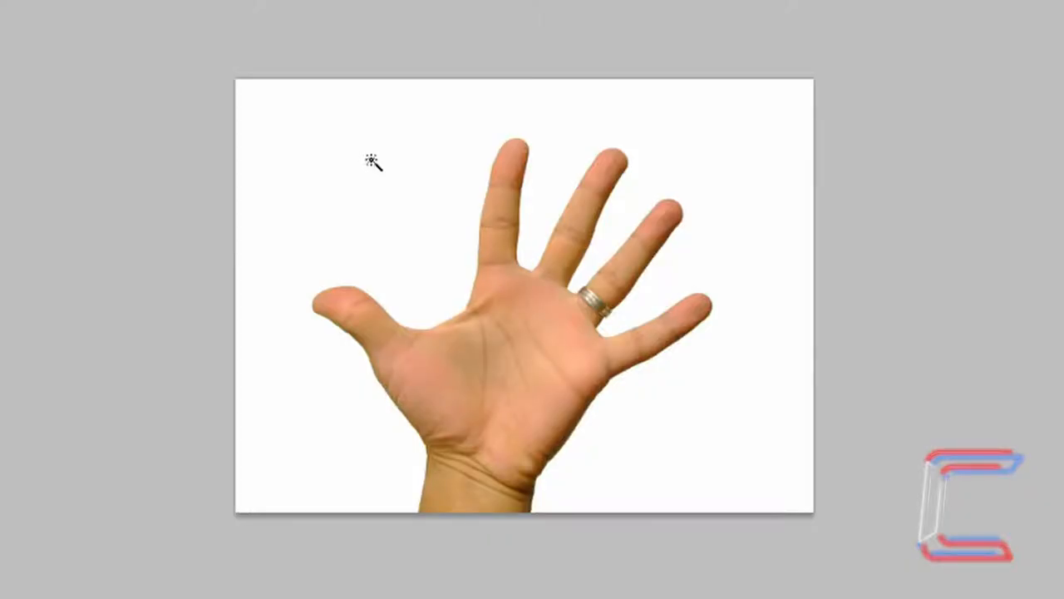
click(372, 162)
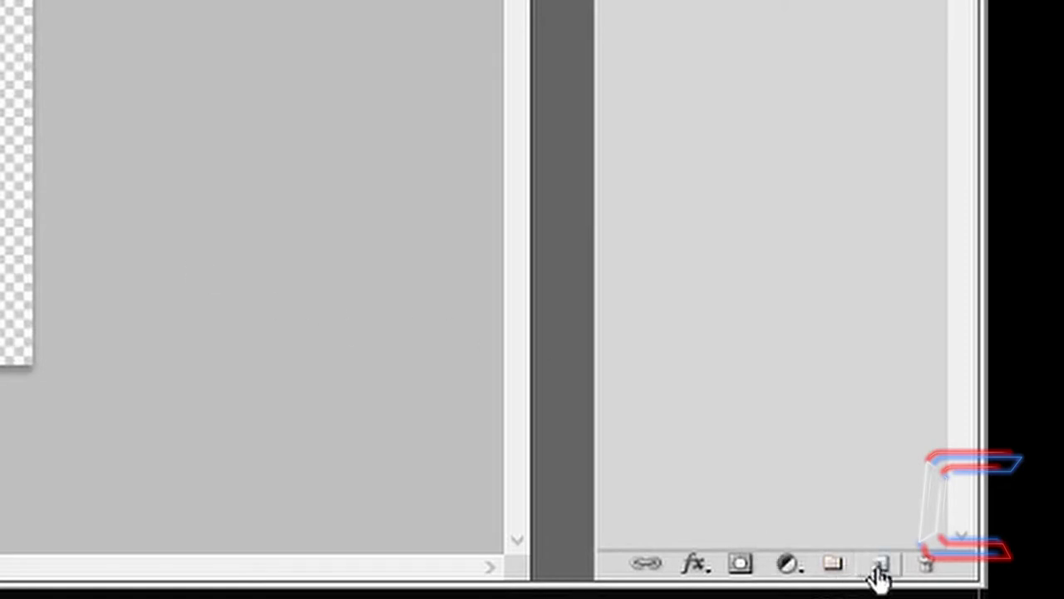
Add a new empty layer named 'Background' above Normal Hand
click(880, 564)
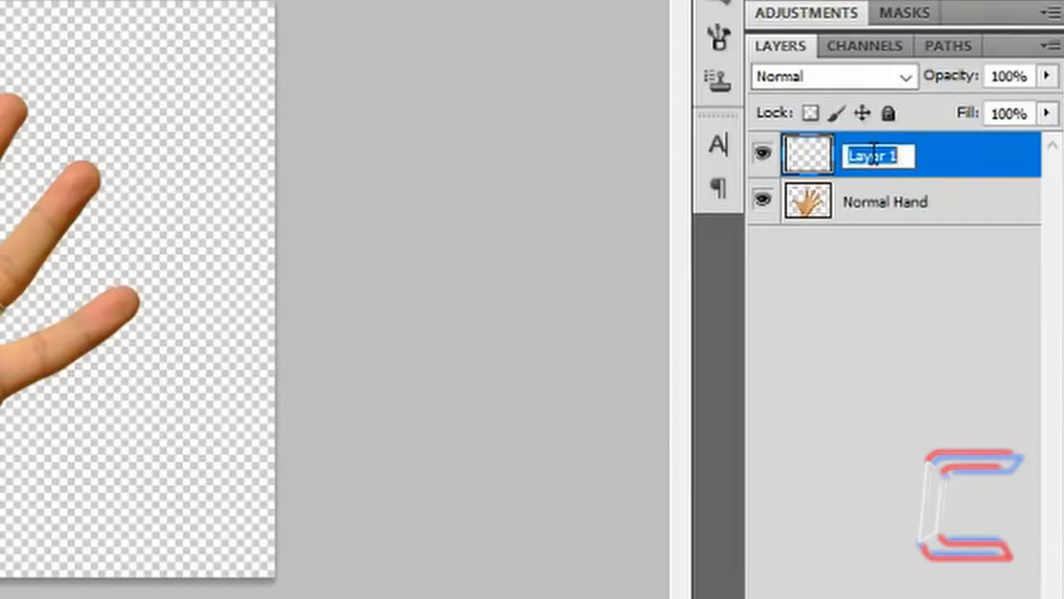
text(Background)
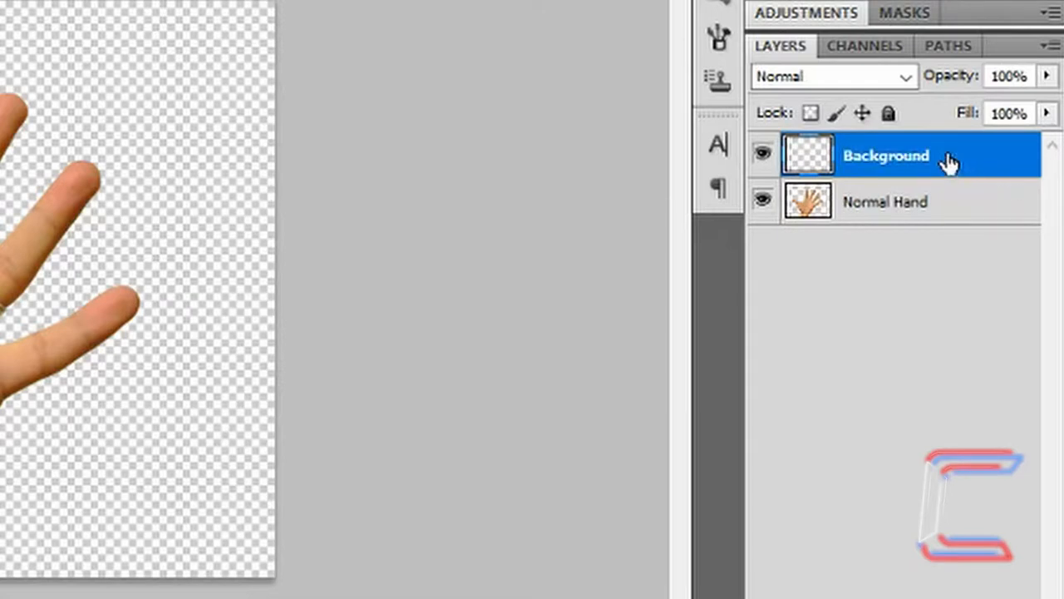
click(58, 524)
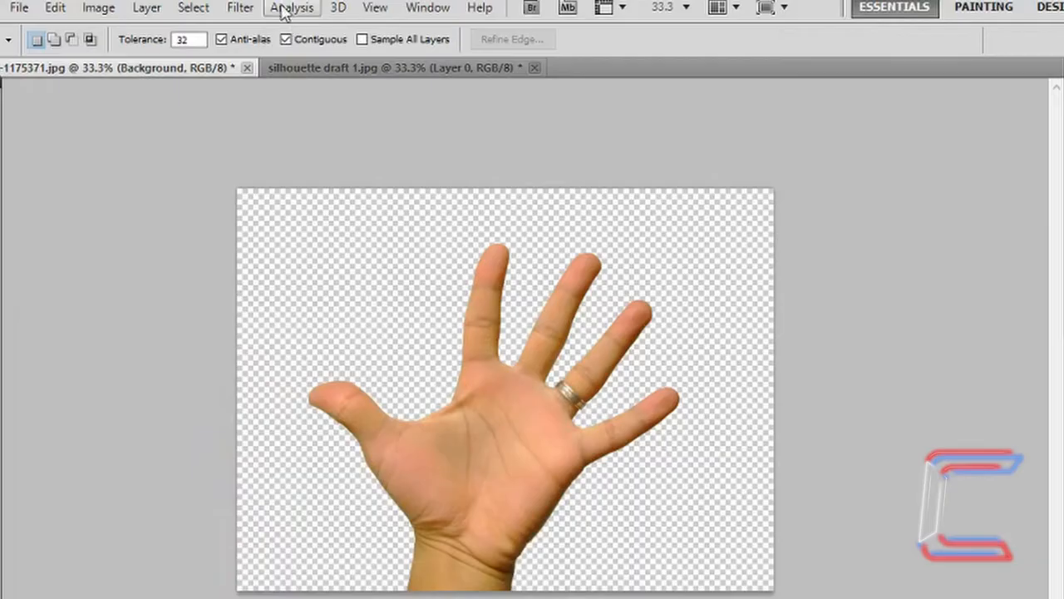
Render clouds on the Background layer and soften them with a 70-pixel Gaussian blur
click(240, 8)
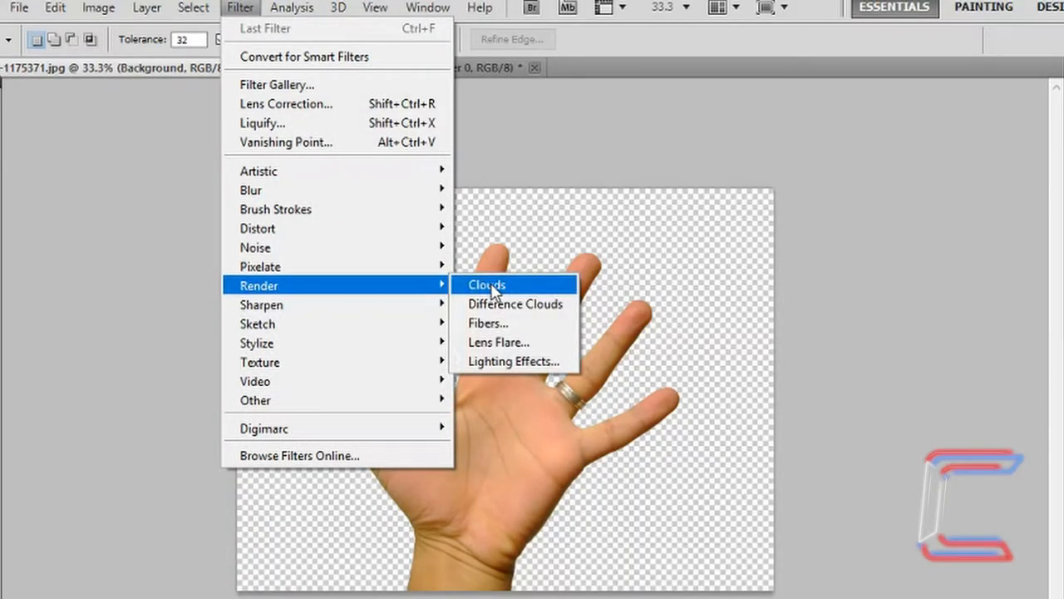
click(487, 284)
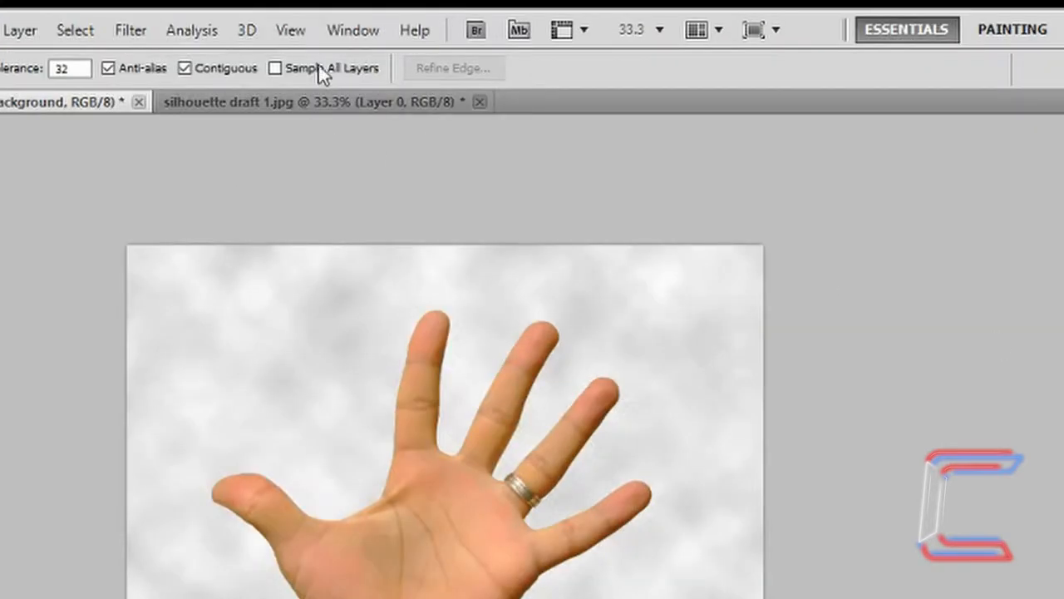
click(130, 30)
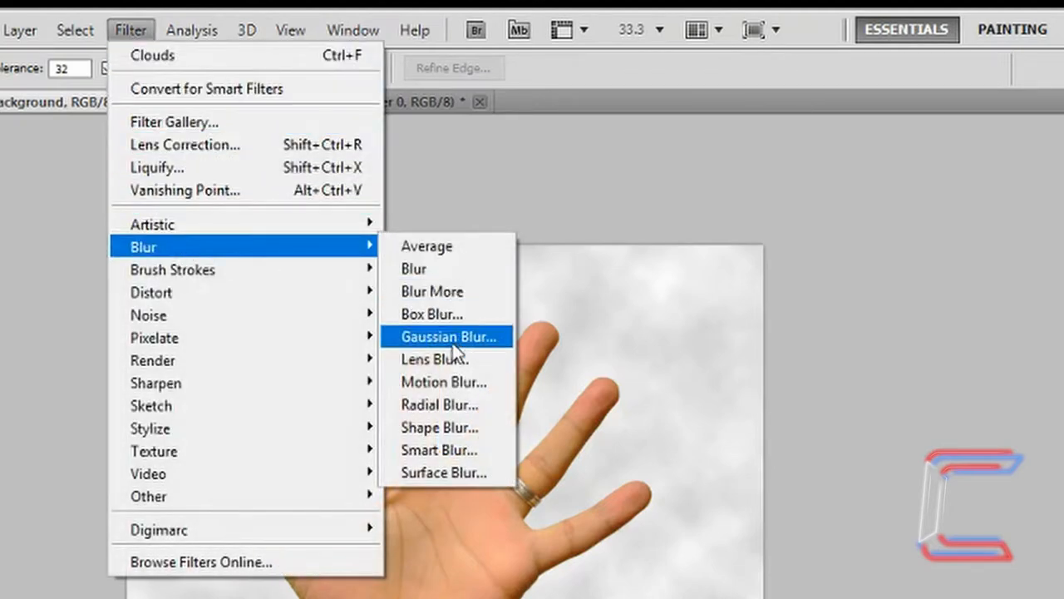
click(447, 336)
text(70)
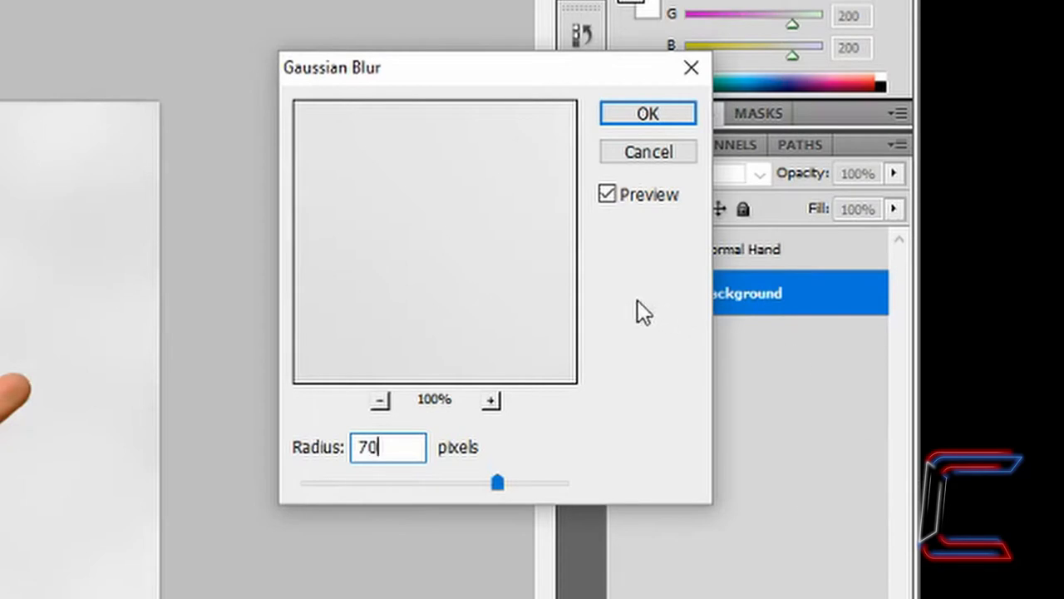
mouse_move(648, 114)
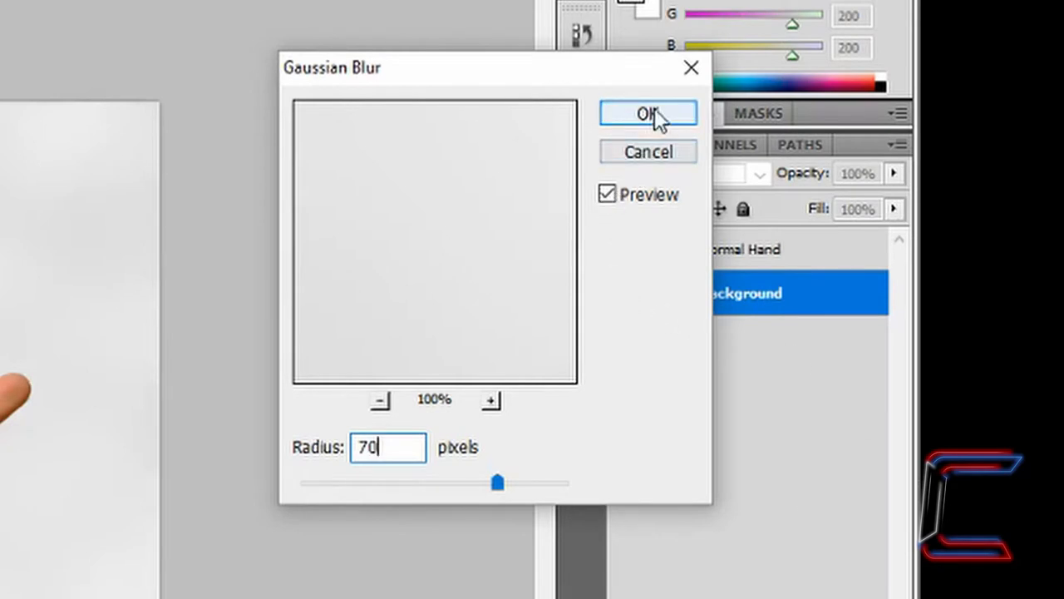
click(648, 113)
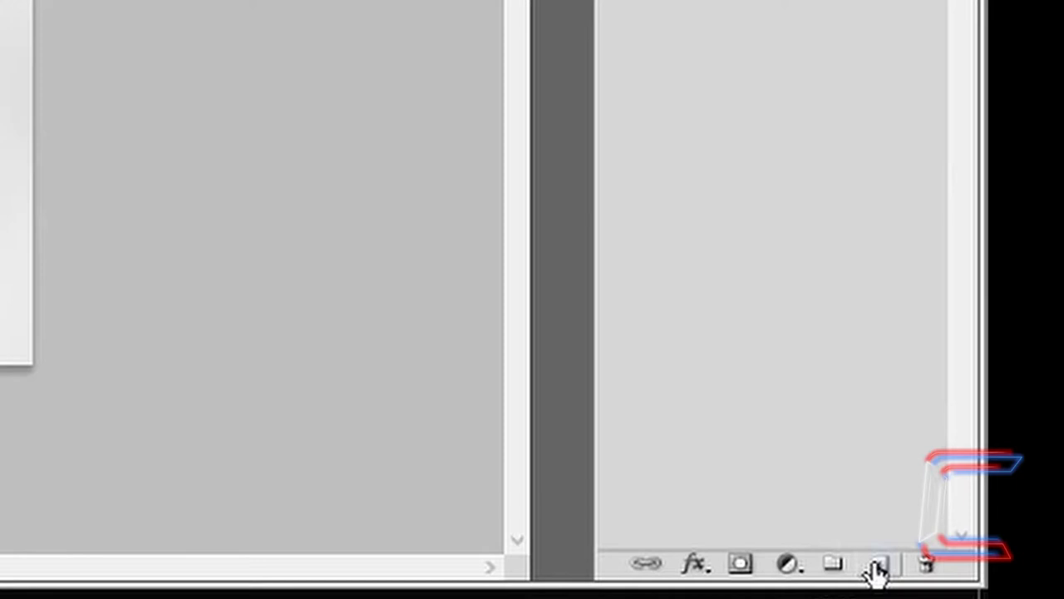
Add Layer 1 above Normal Hand and fill the hand selection with black
click(877, 563)
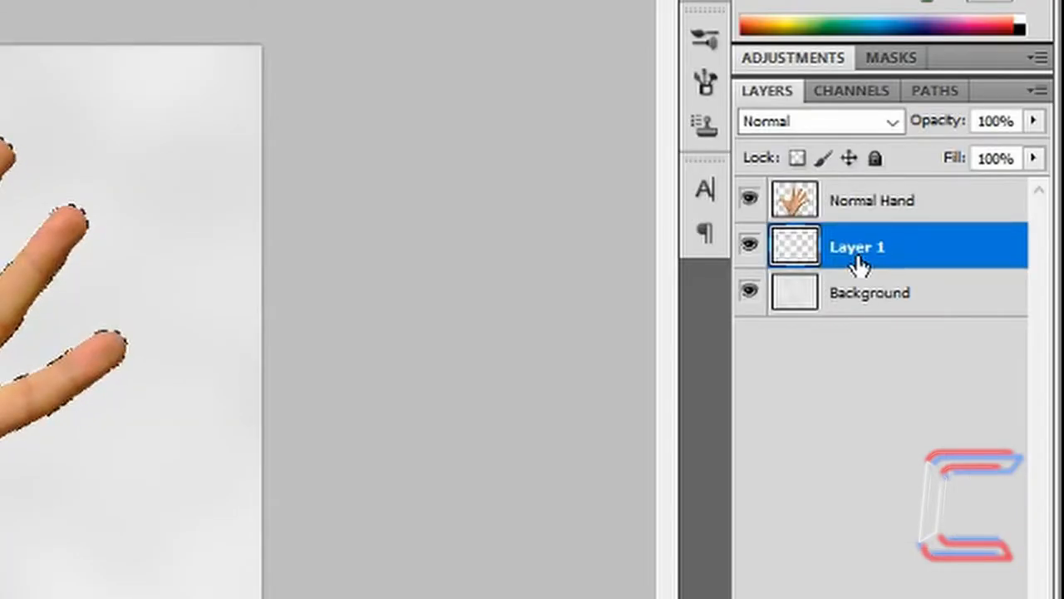
drag(856, 246, 857, 195)
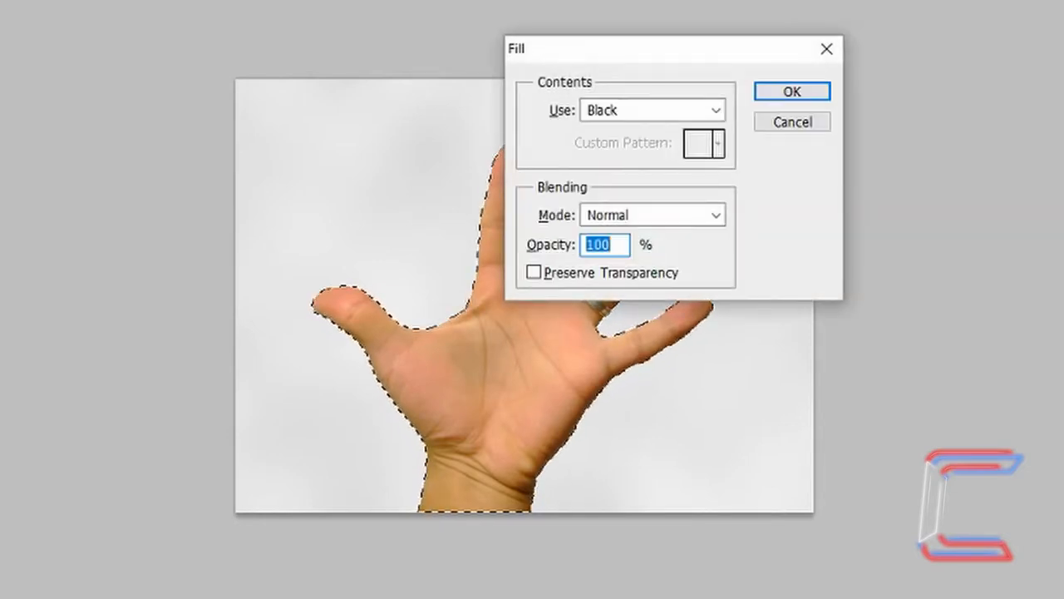
click(714, 109)
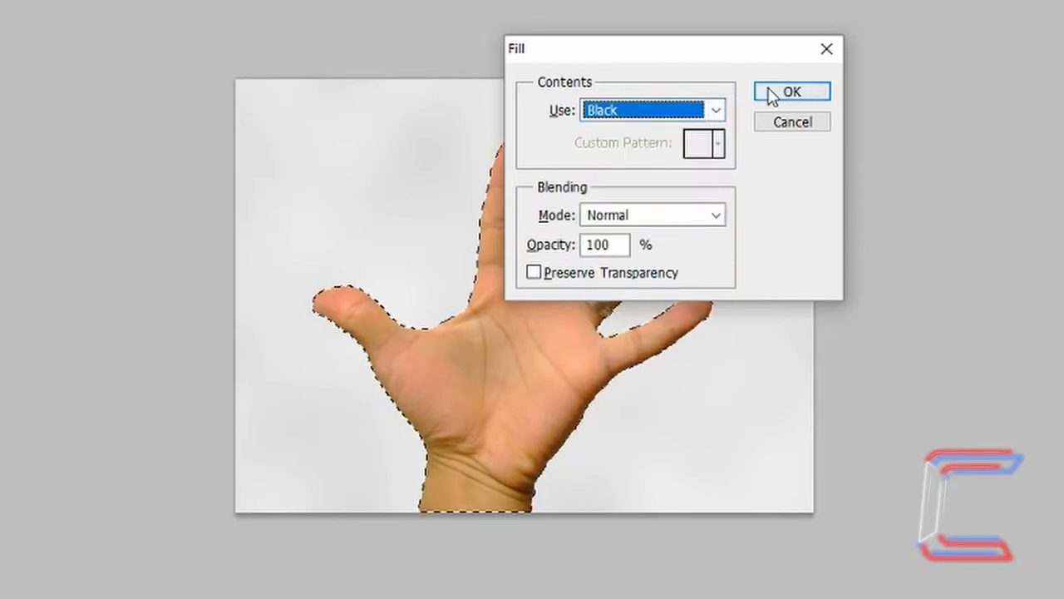
click(790, 92)
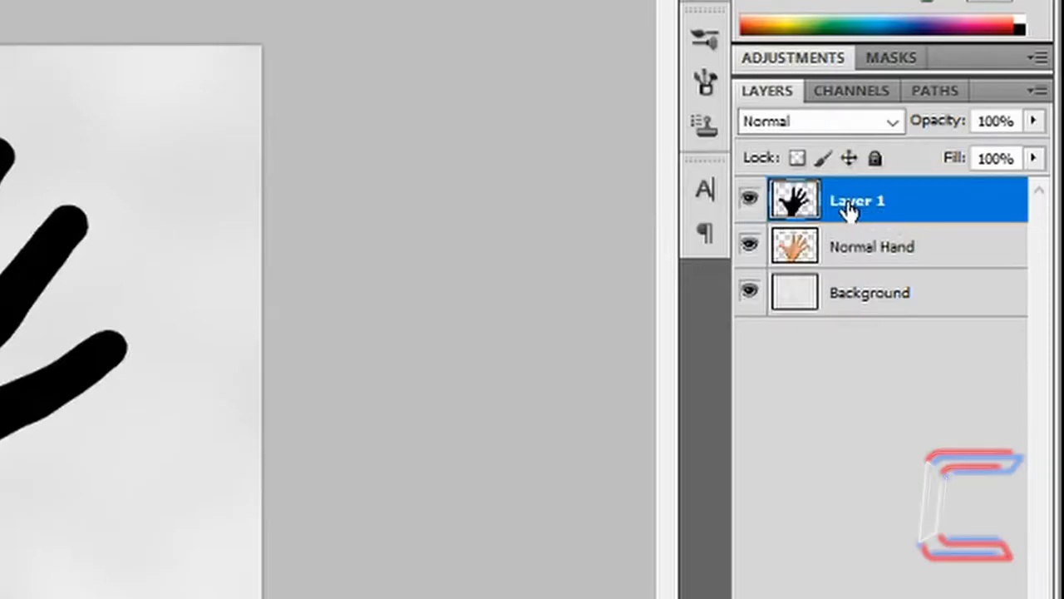
Rename Layer 1 to 'Dark Hand' and duplicate it as 'Blurry Hand'
double_click(858, 200)
text(Dark Hand)
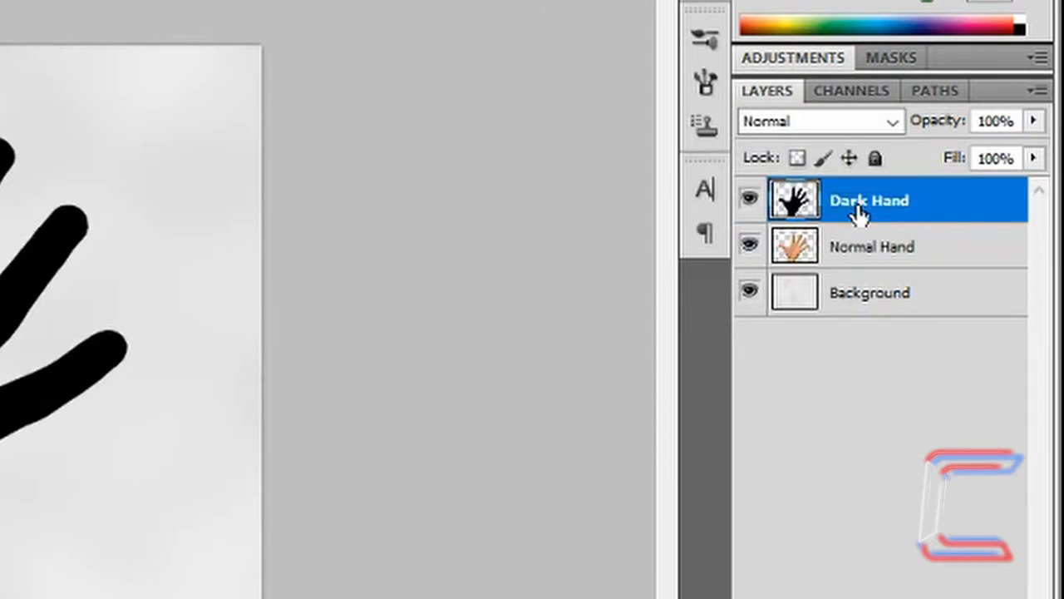
right_click(870, 199)
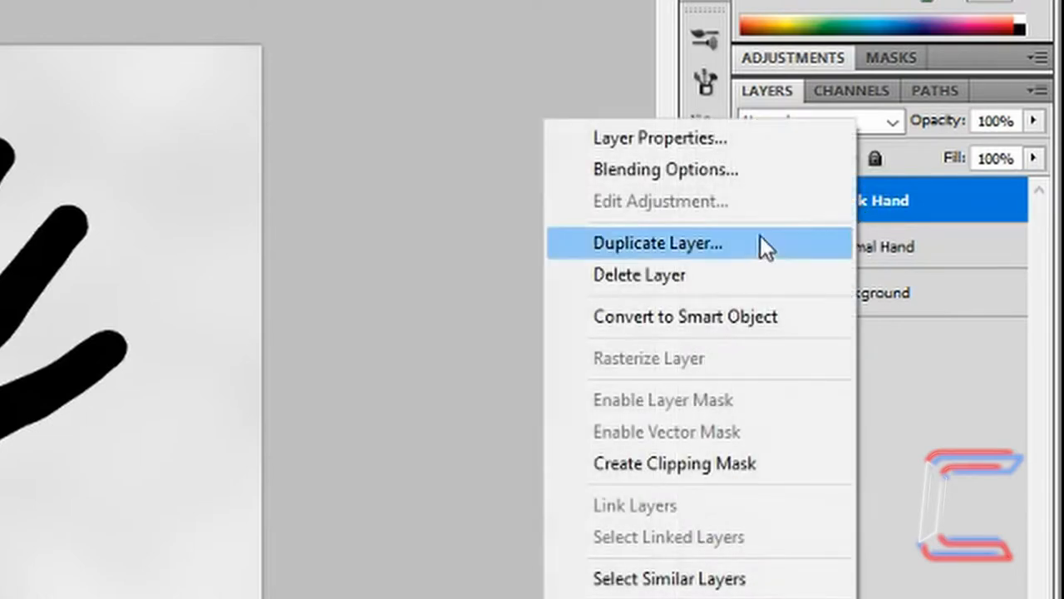
click(657, 243)
text(Blurry Hand)
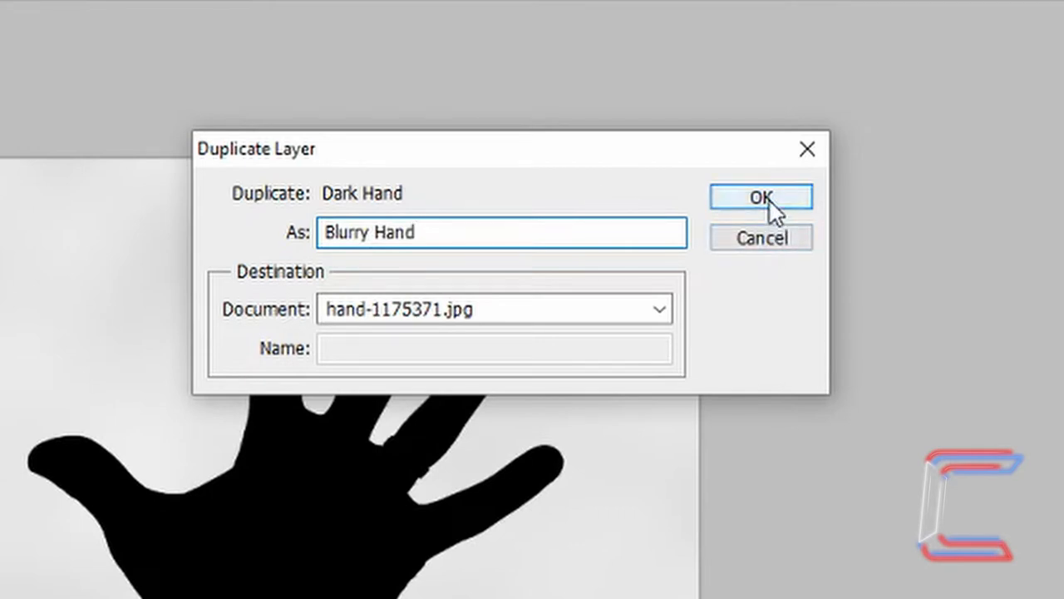
click(760, 197)
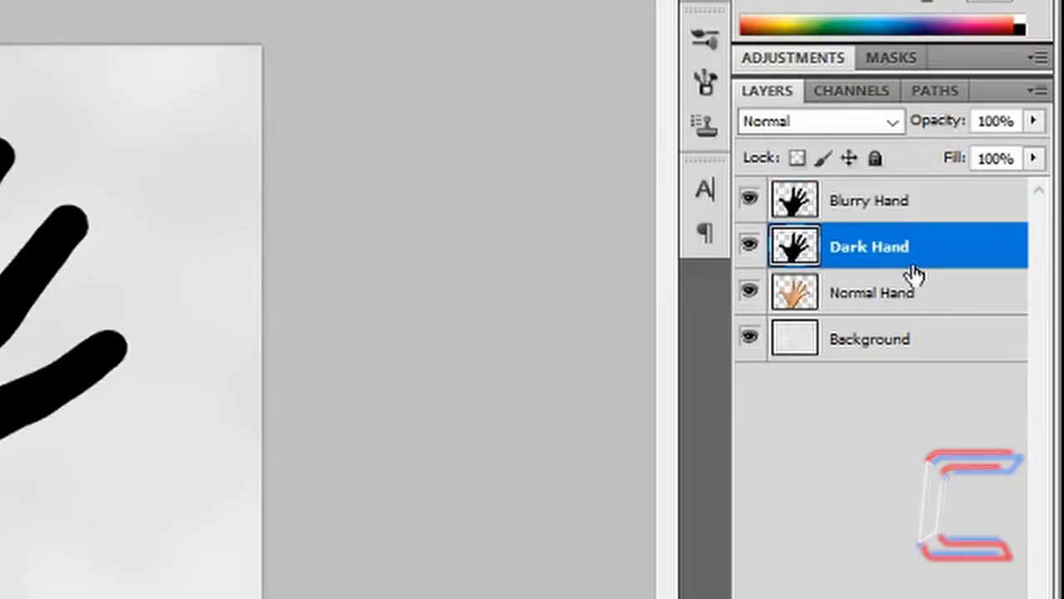
Gaussian-blur Dark Hand by 4 pixels and Blurry Hand by 15 pixels
click(164, 30)
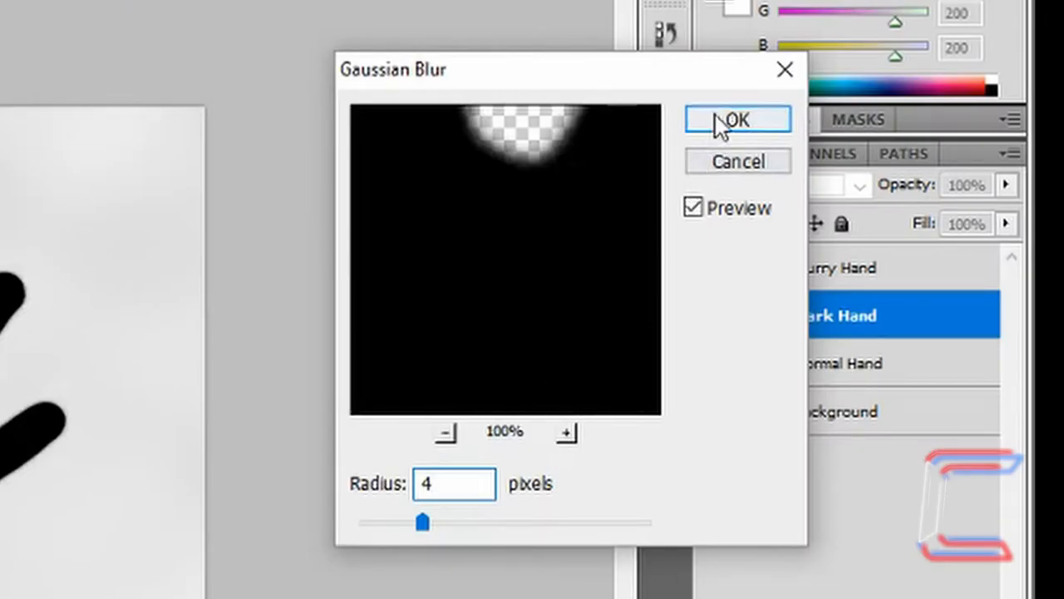
click(737, 119)
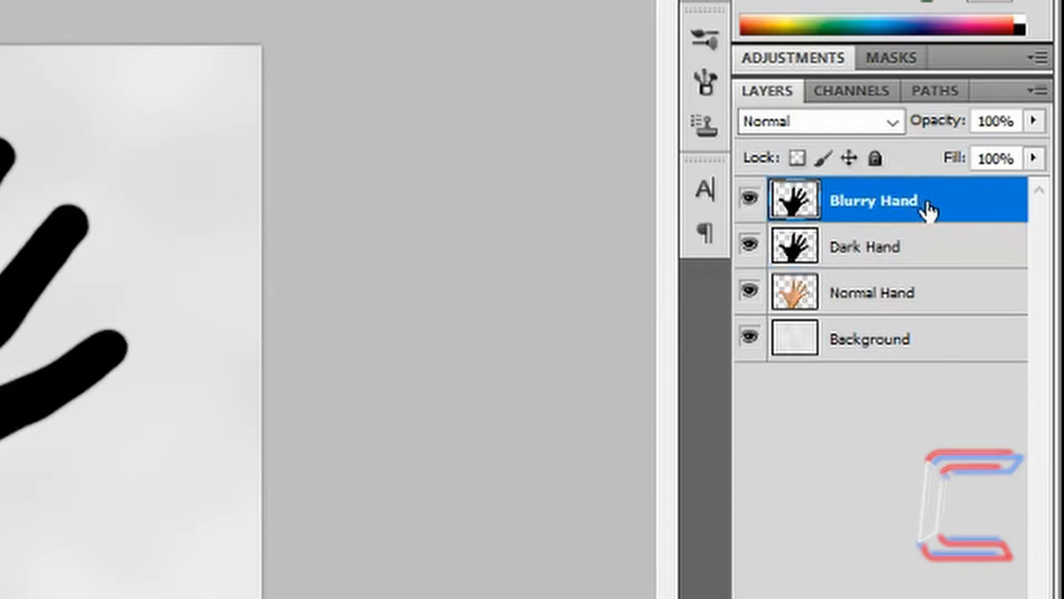
click(180, 15)
text(15)
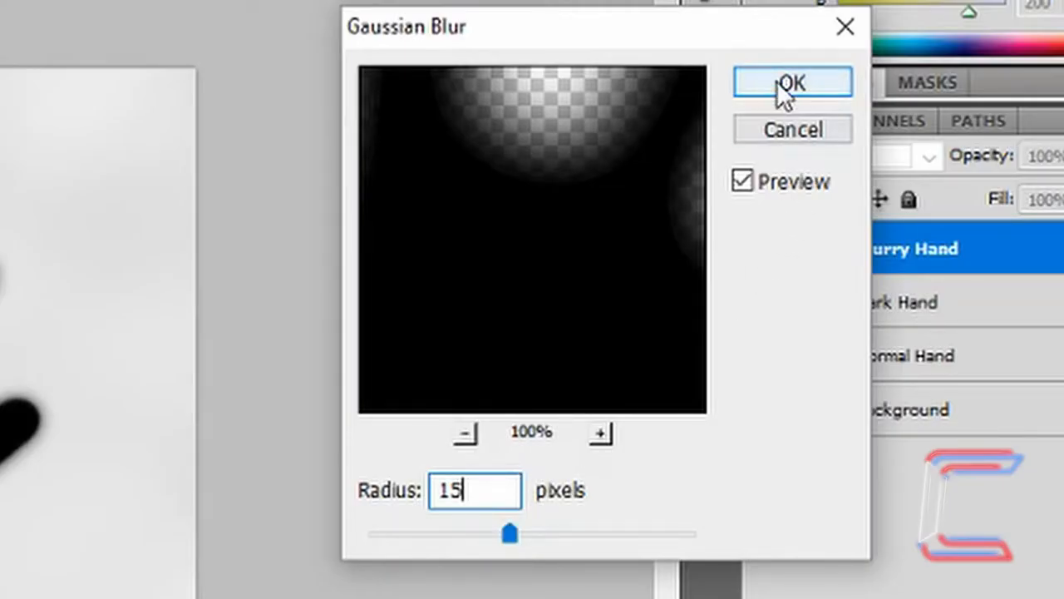
click(792, 83)
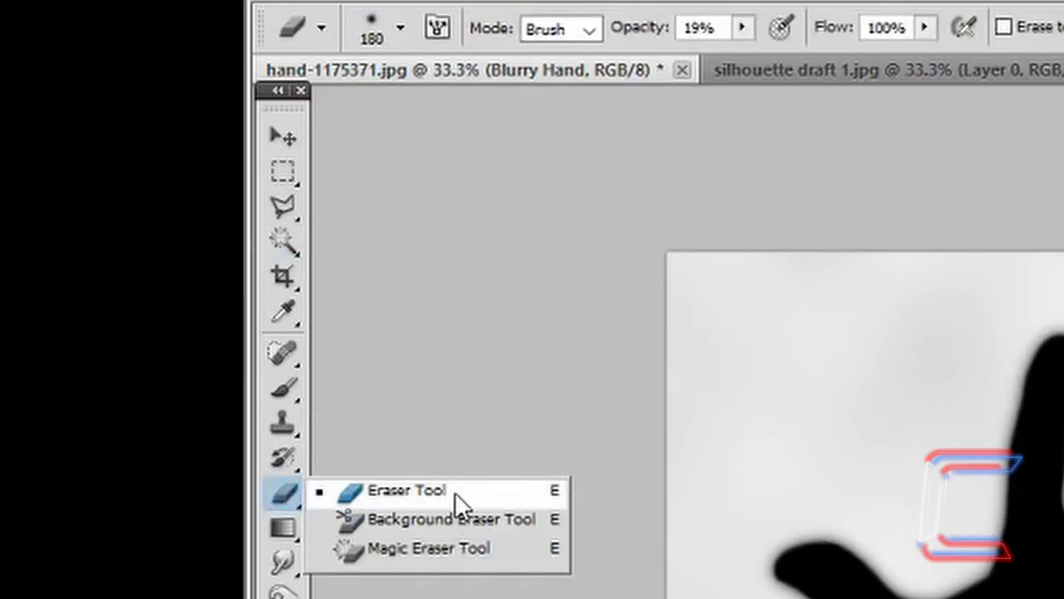
Select the standard Eraser Tool from the toolbar flyout
click(402, 27)
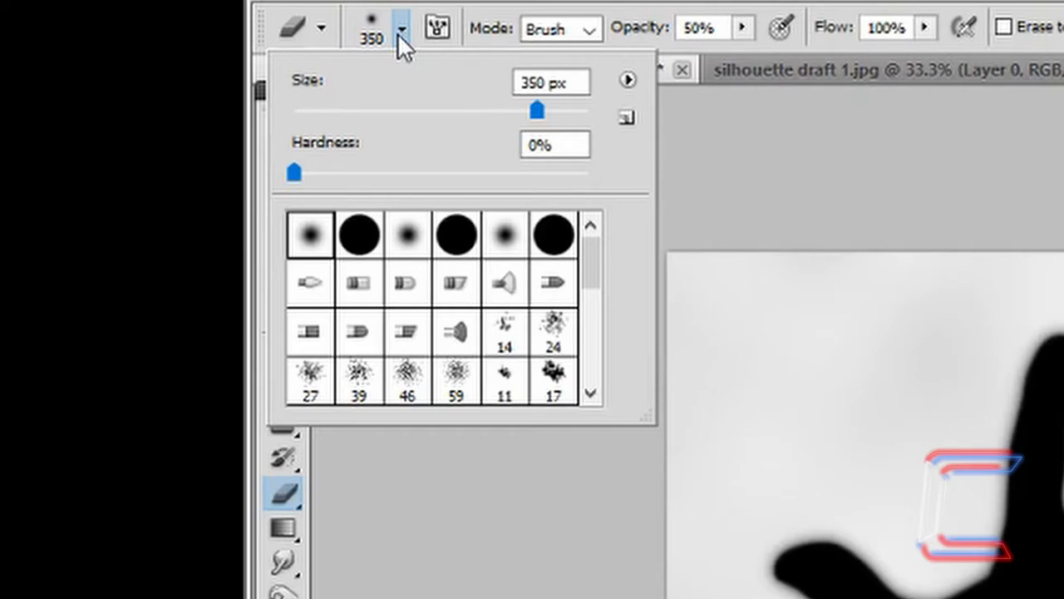
mouse_move(694, 63)
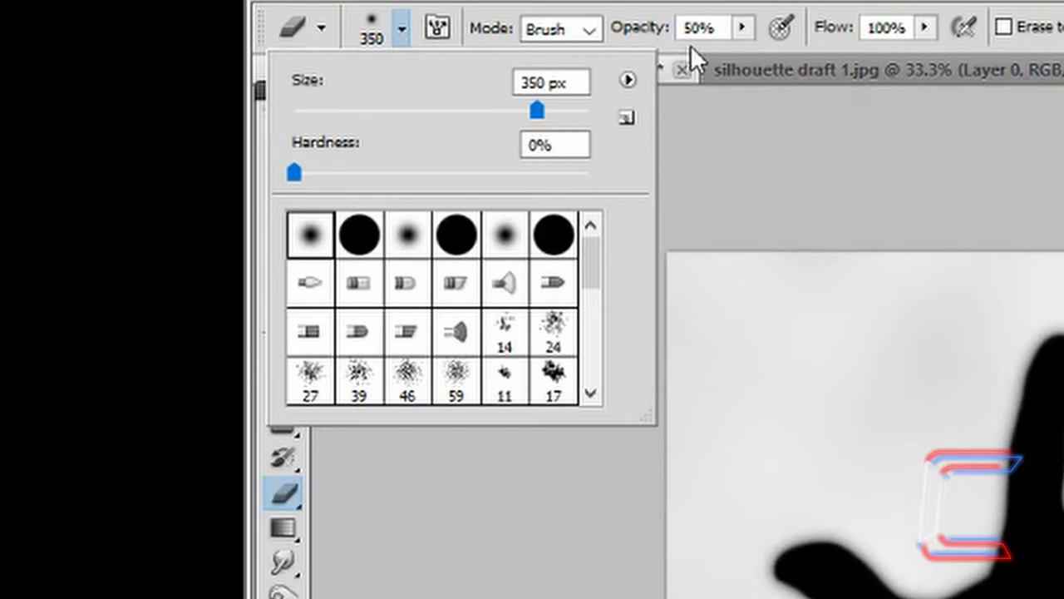
mouse_move(291, 262)
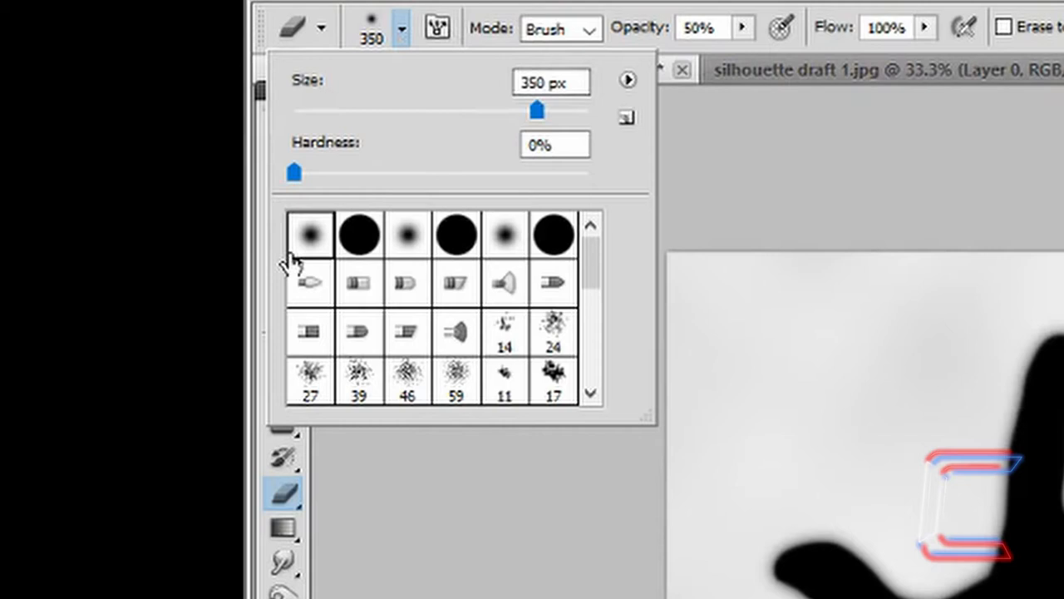
mouse_move(309, 233)
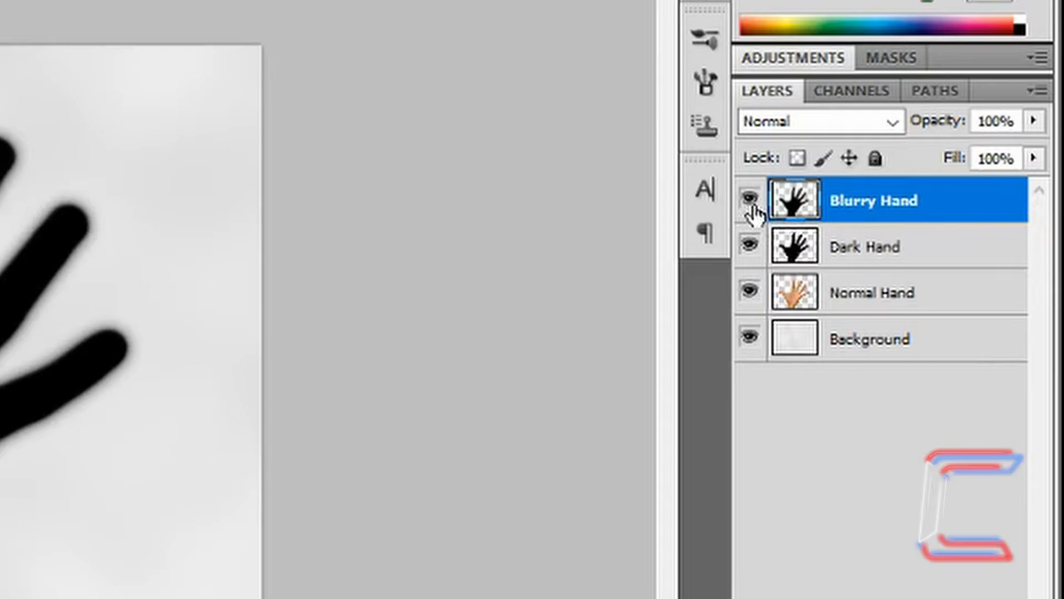
Hide the Blurry Hand layer so only the Dark Hand silhouette shows
click(749, 200)
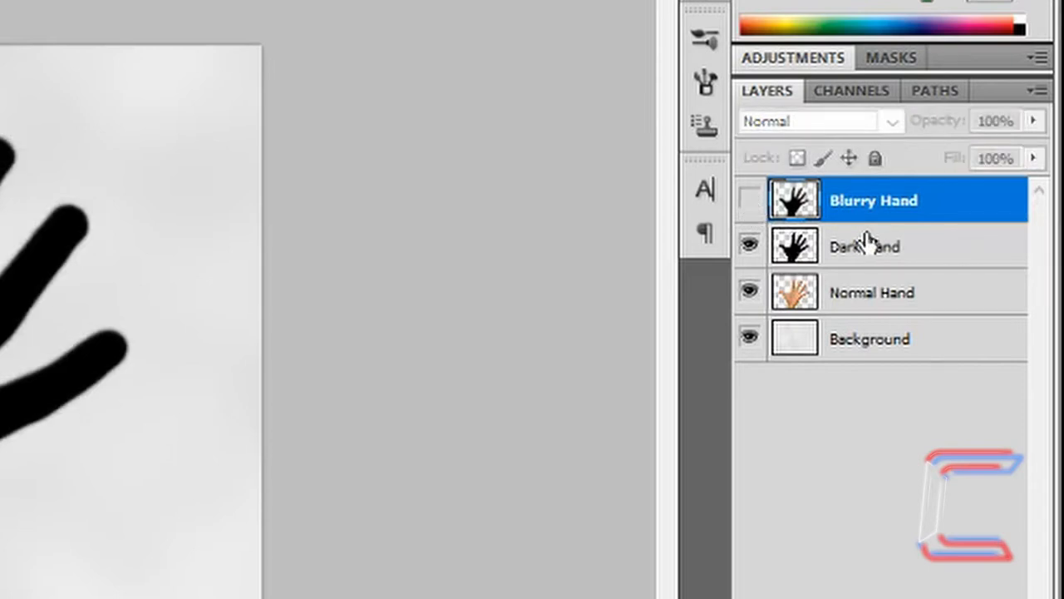
mouse_move(913, 262)
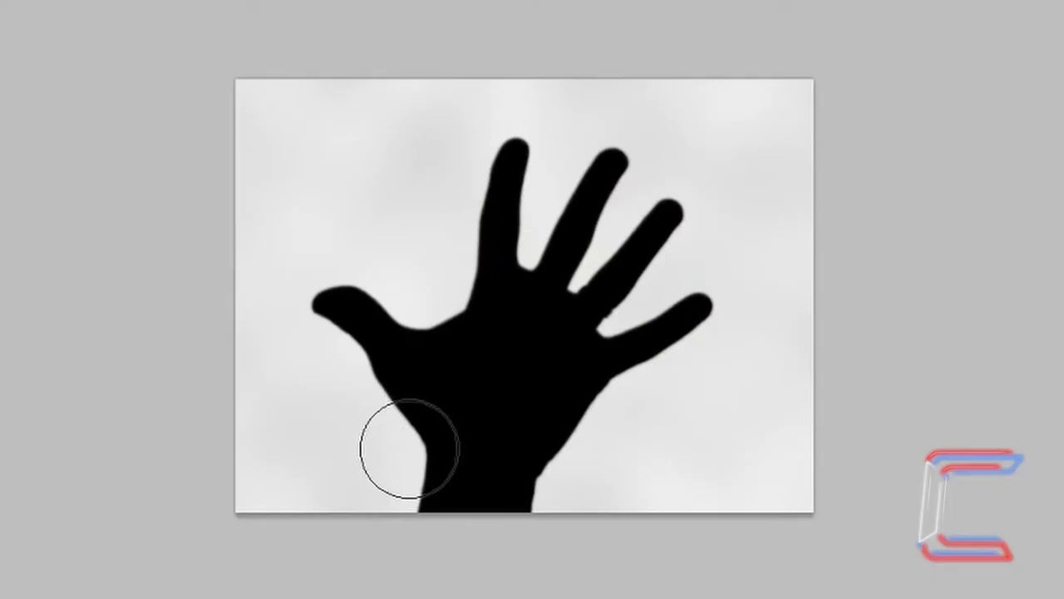
mouse_move(416, 507)
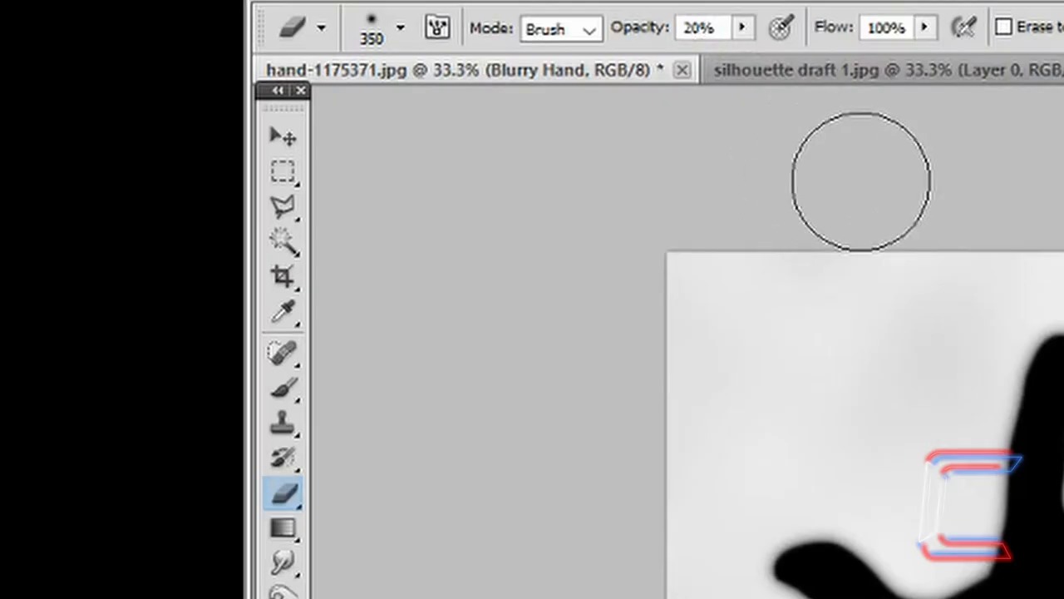
mouse_move(877, 183)
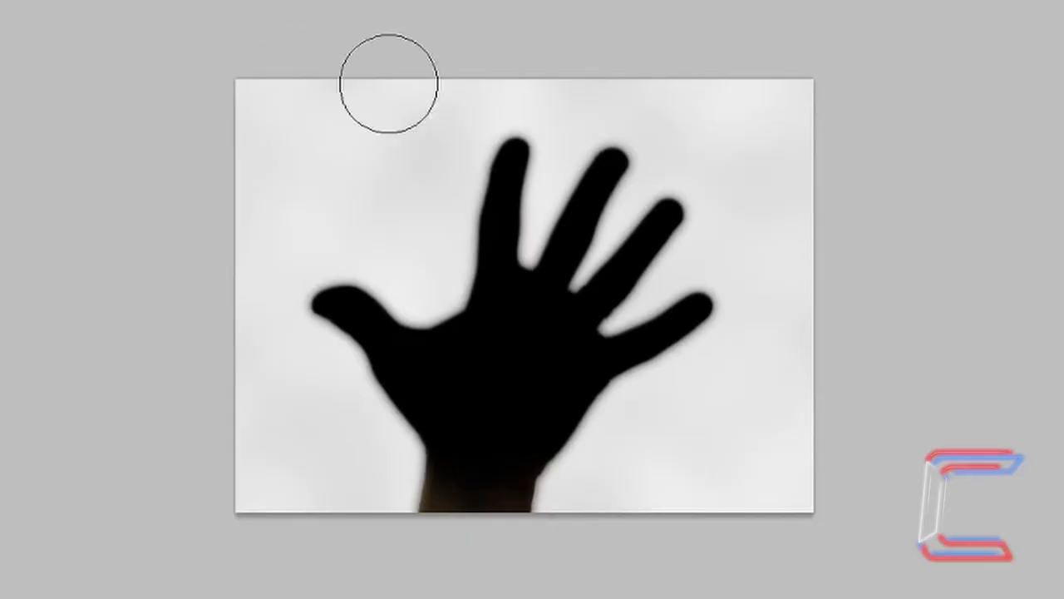
mouse_move(424, 507)
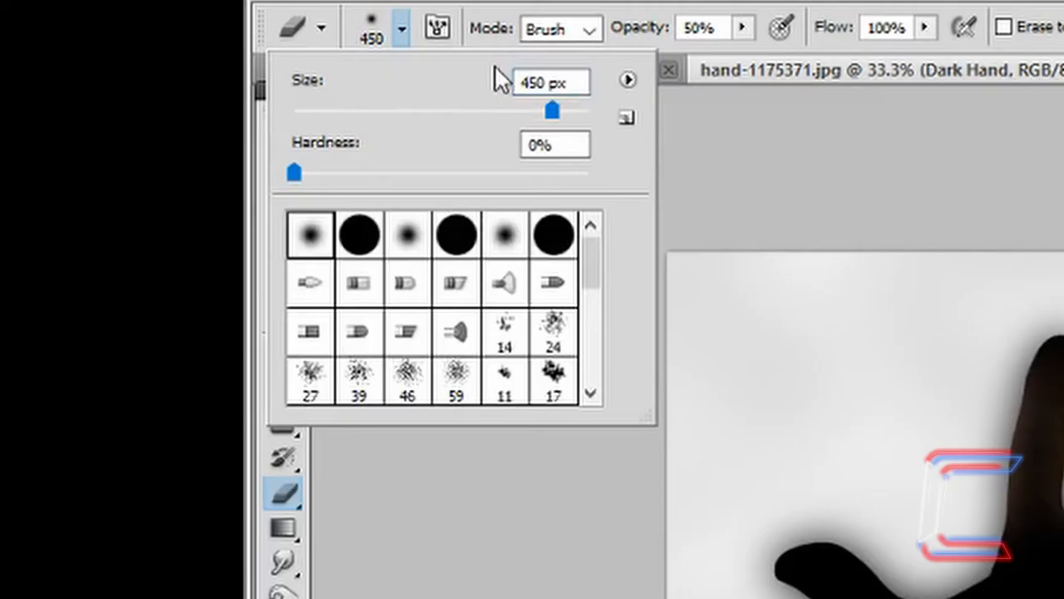
Adjust the eraser brush size toward 450 px for erasing on Dark Hand
click(550, 81)
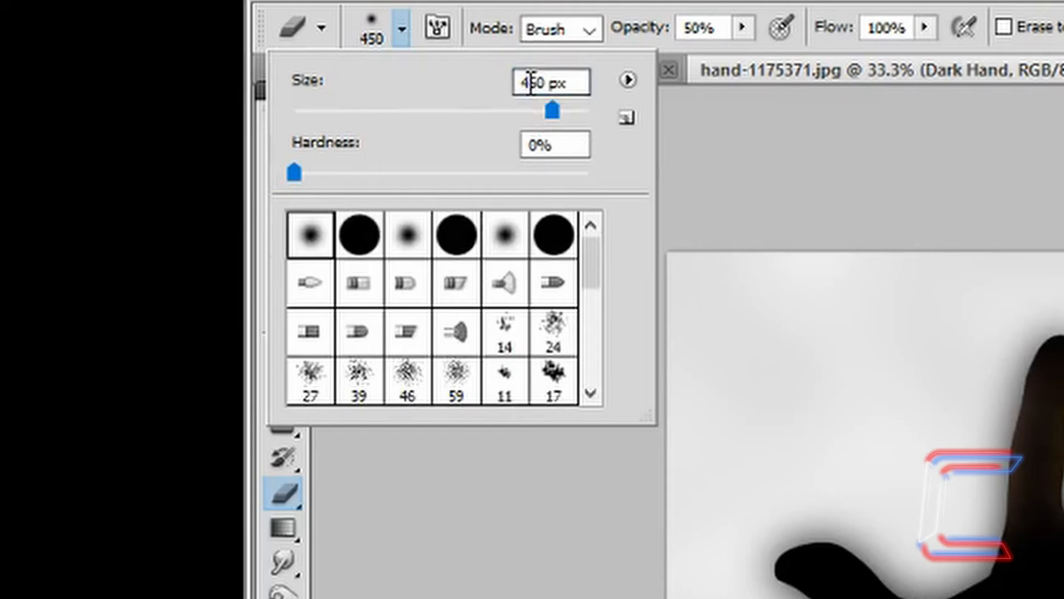
mouse_move(594, 112)
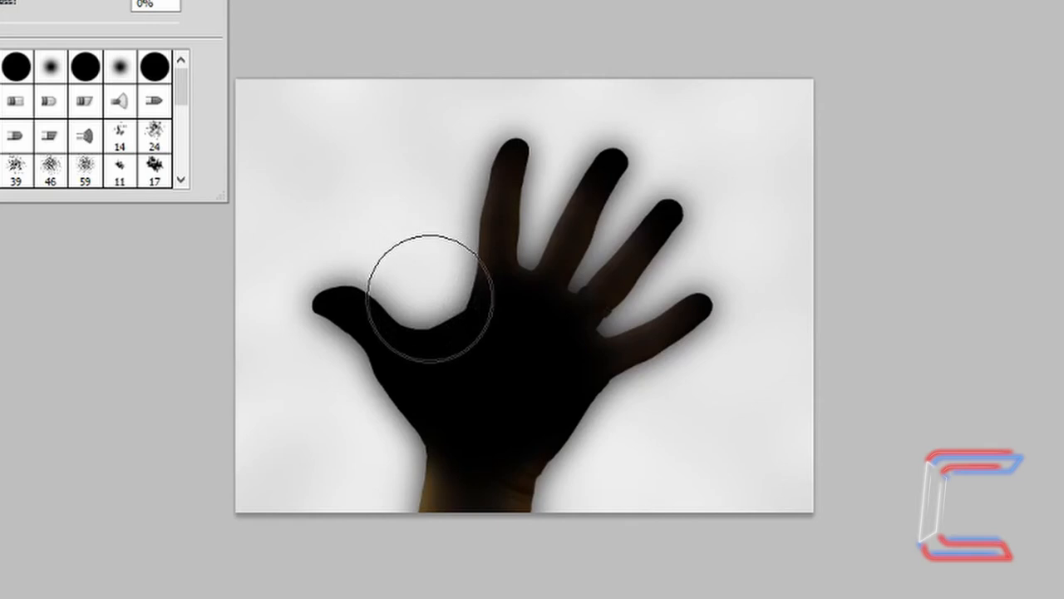
mouse_move(432, 274)
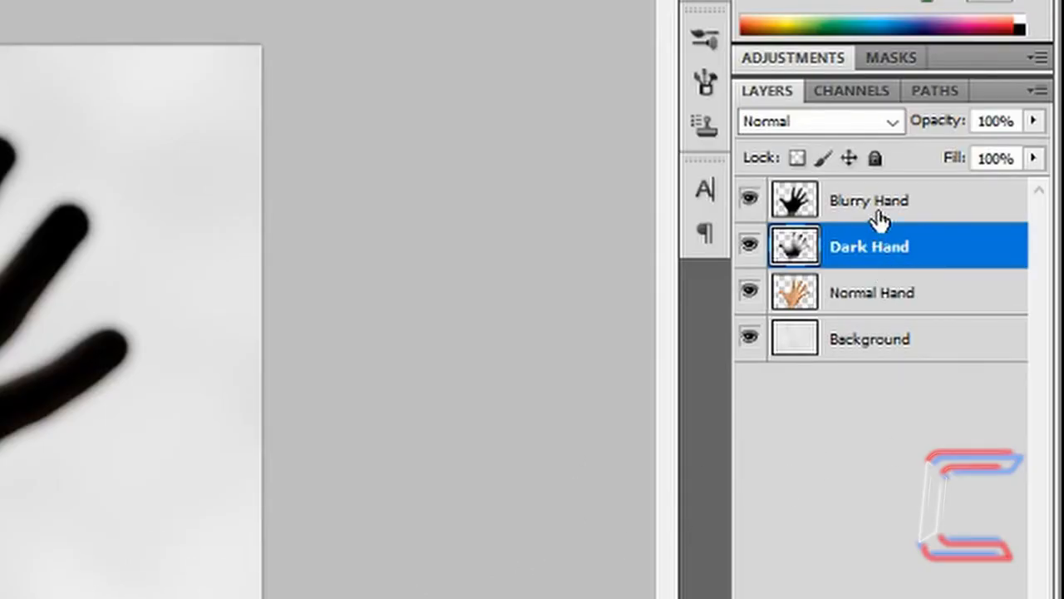
Move the Normal Hand layer to the top, above Blurry Hand and Dark Hand
click(402, 27)
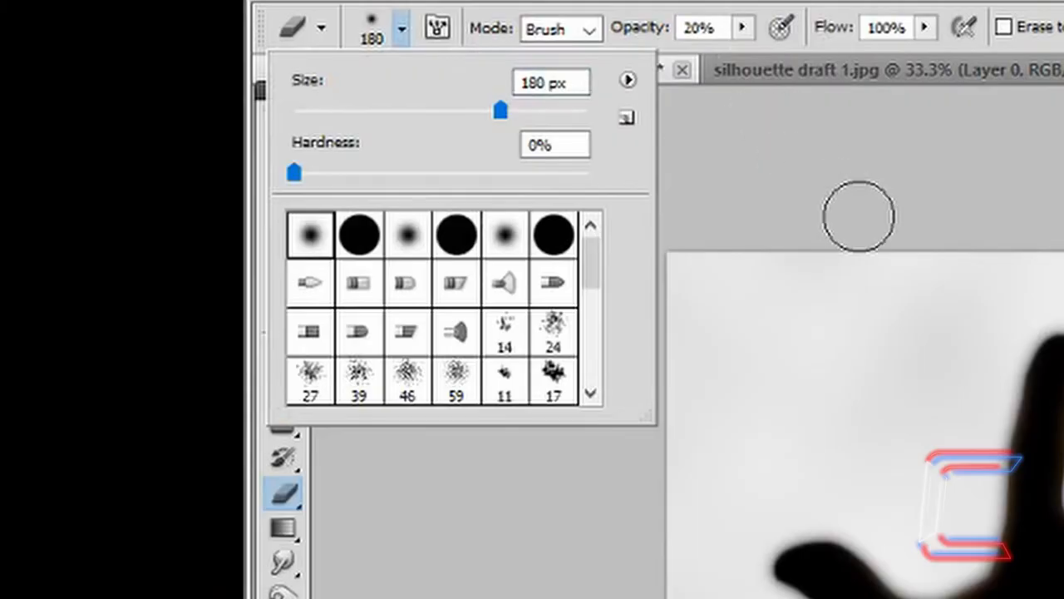
mouse_move(416, 71)
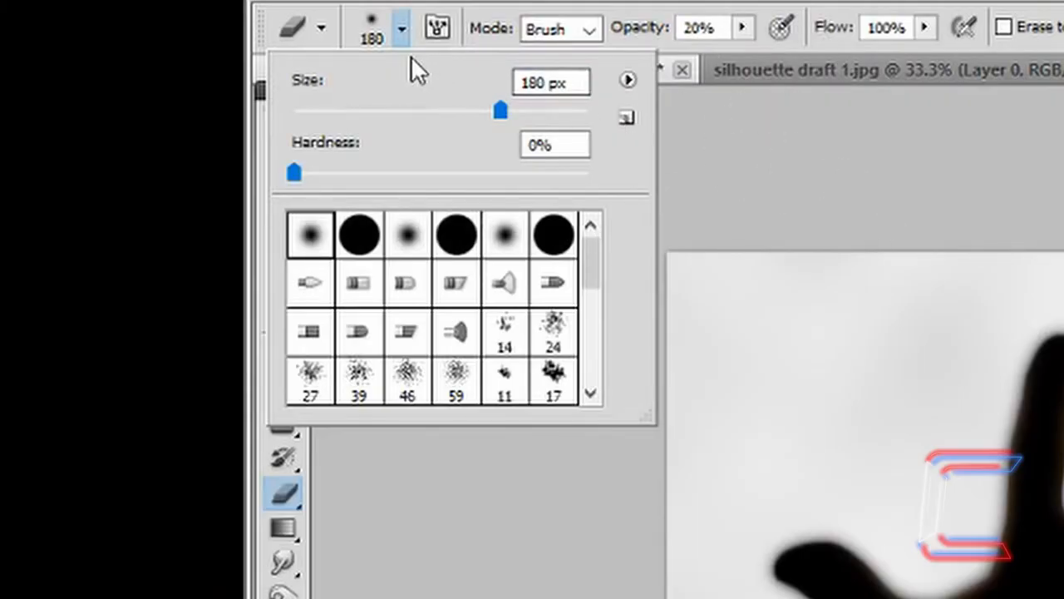
mouse_move(395, 54)
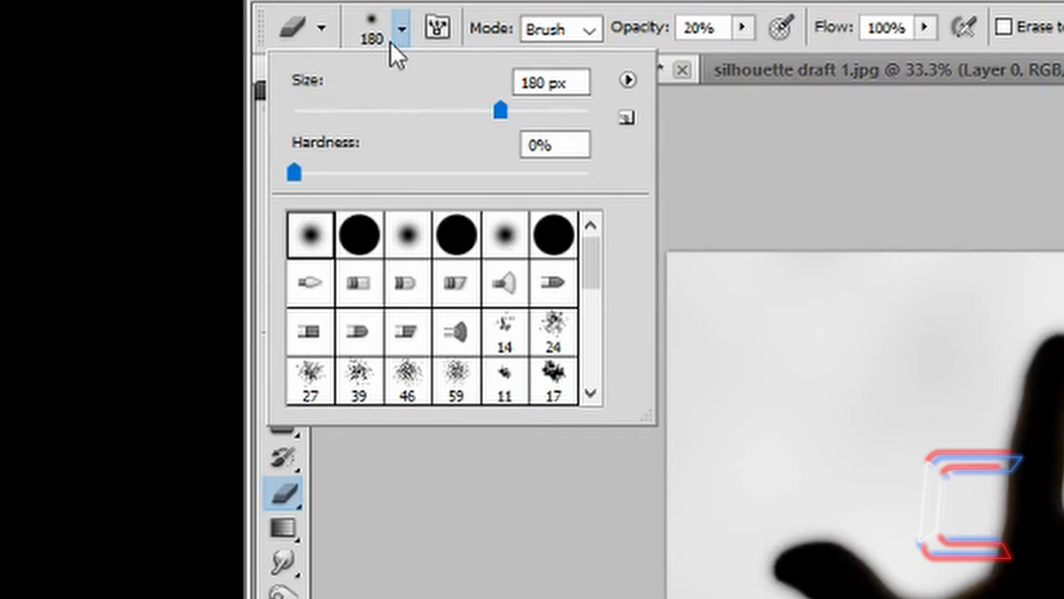
mouse_move(297, 254)
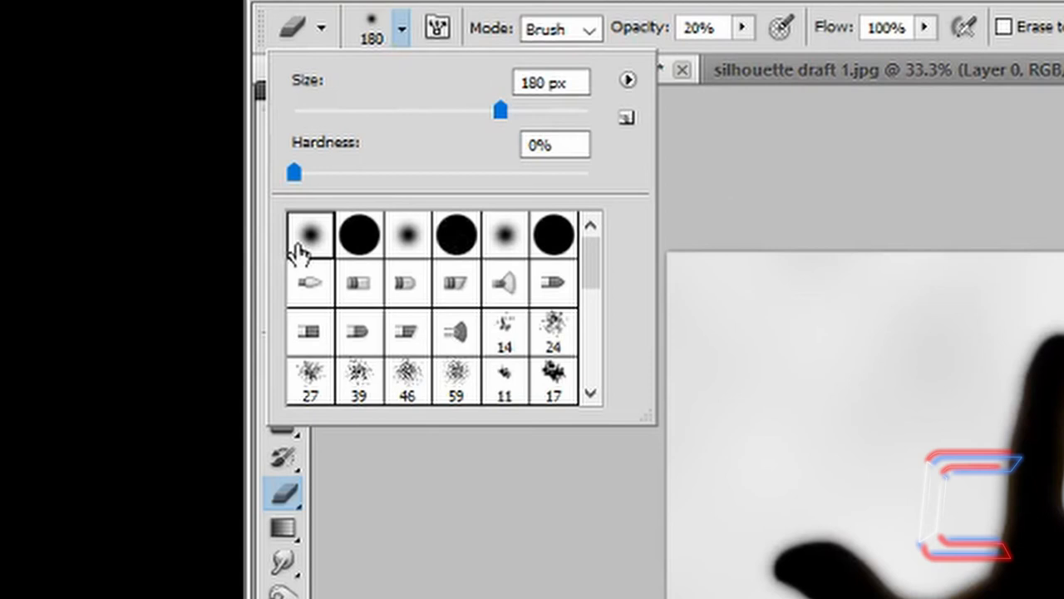
mouse_move(309, 234)
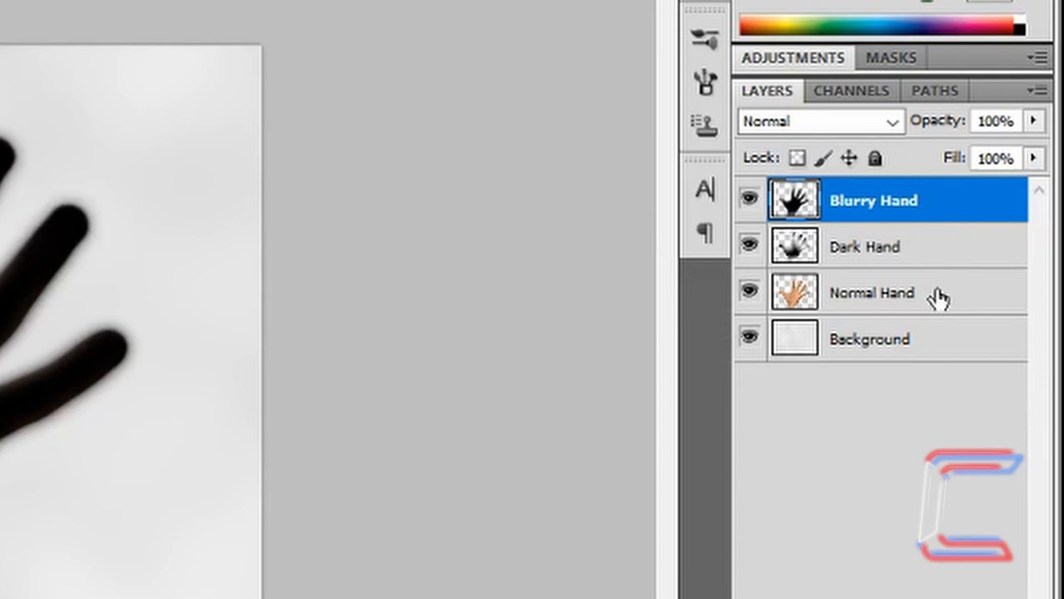
click(872, 291)
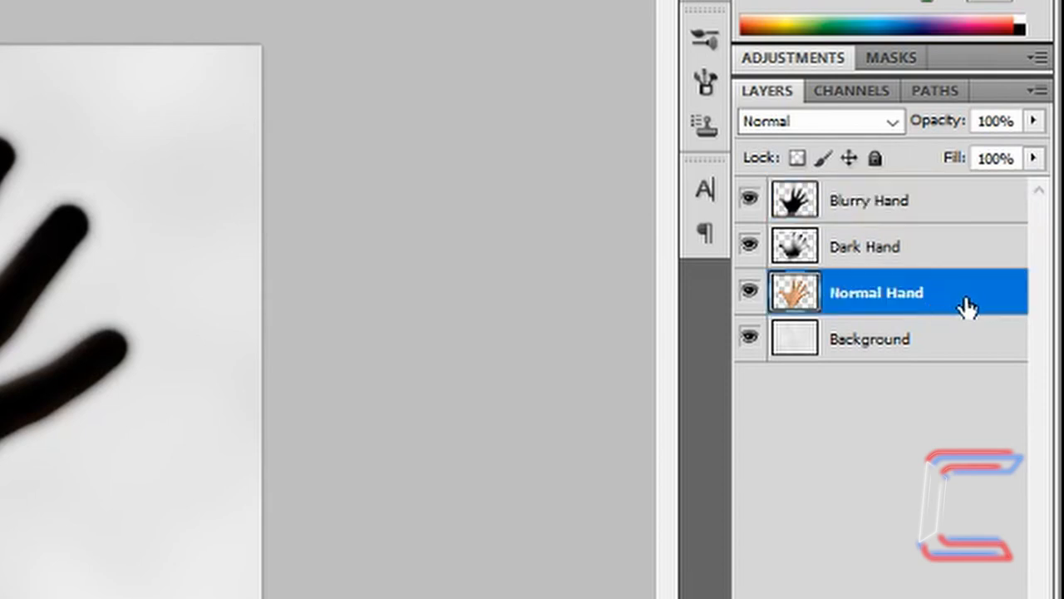
drag(877, 200, 893, 191)
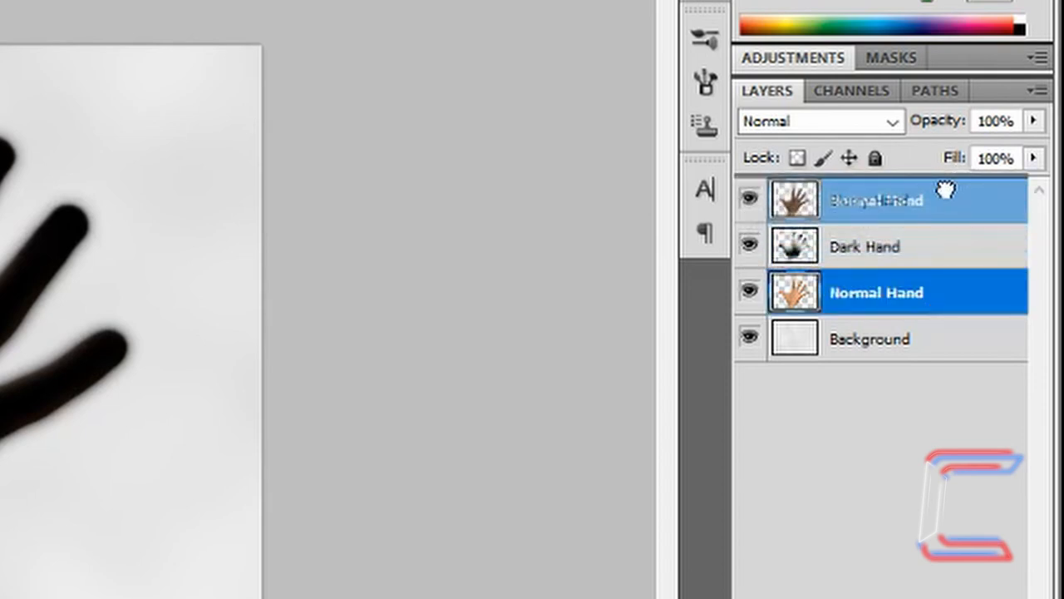
click(308, 26)
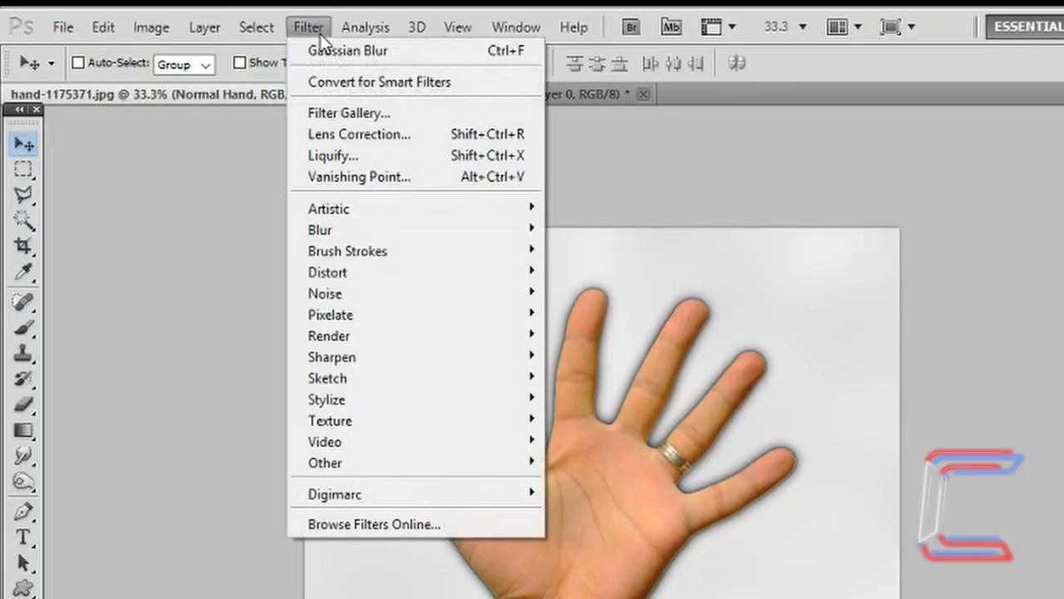
mouse_move(320, 230)
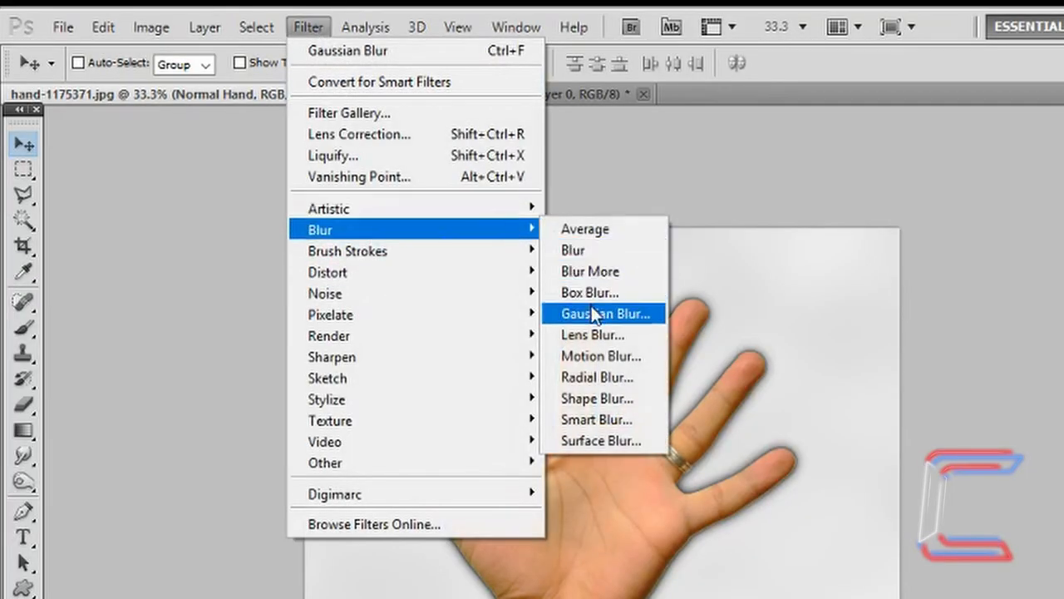
Apply a 15-pixel radius Gaussian blur to the skin-coloured Normal Hand layer
click(604, 313)
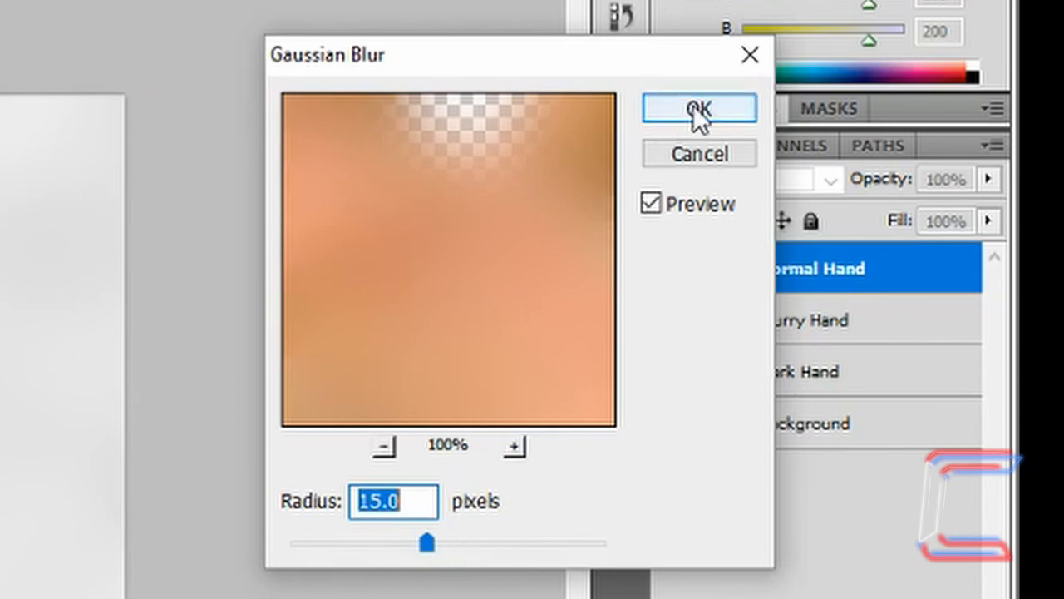
click(700, 108)
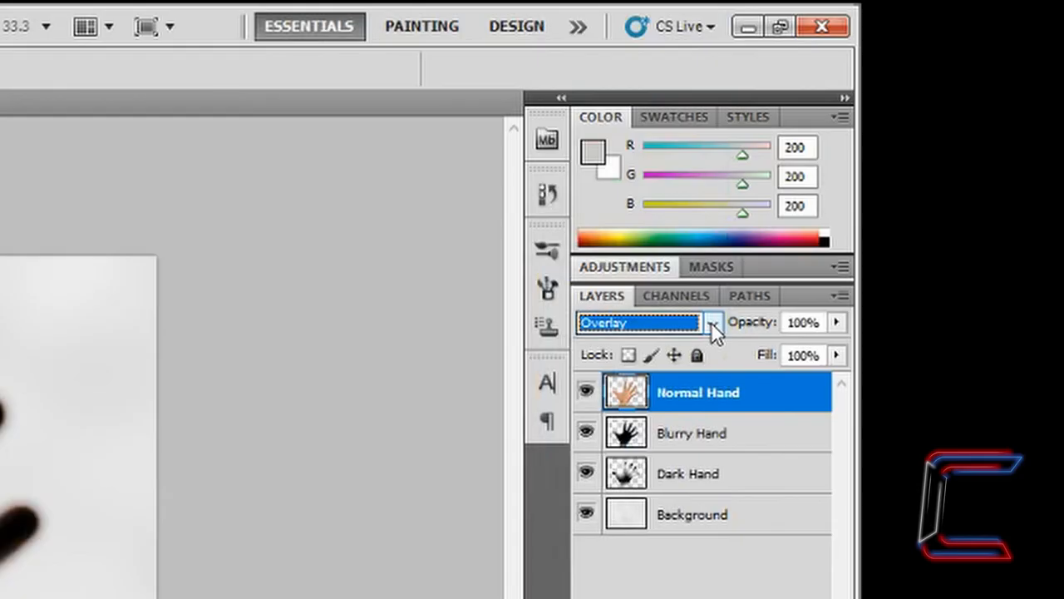
click(712, 323)
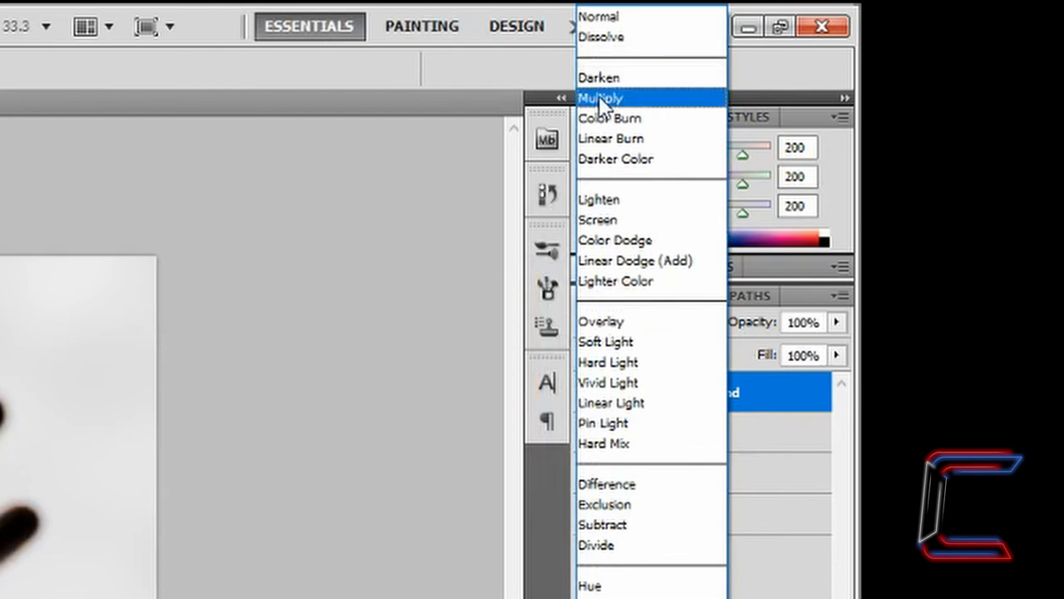